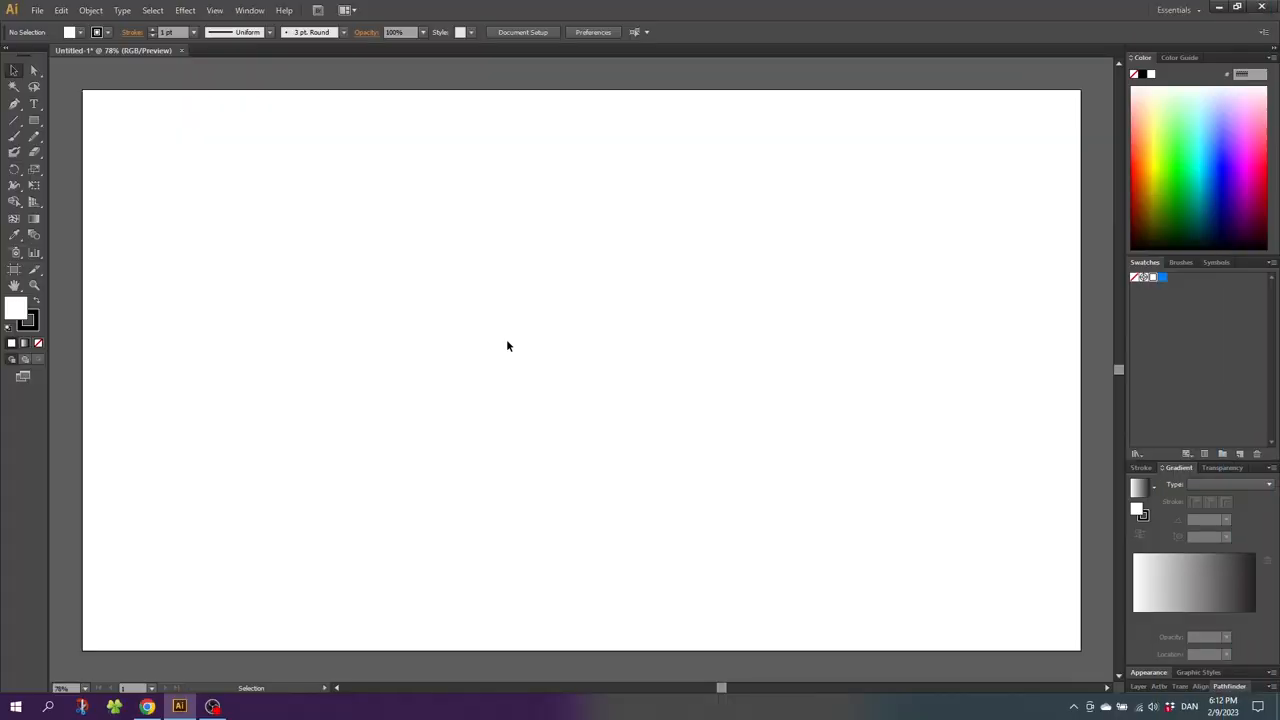
{"action": "mouse_move", "coordinate": [490, 328]}
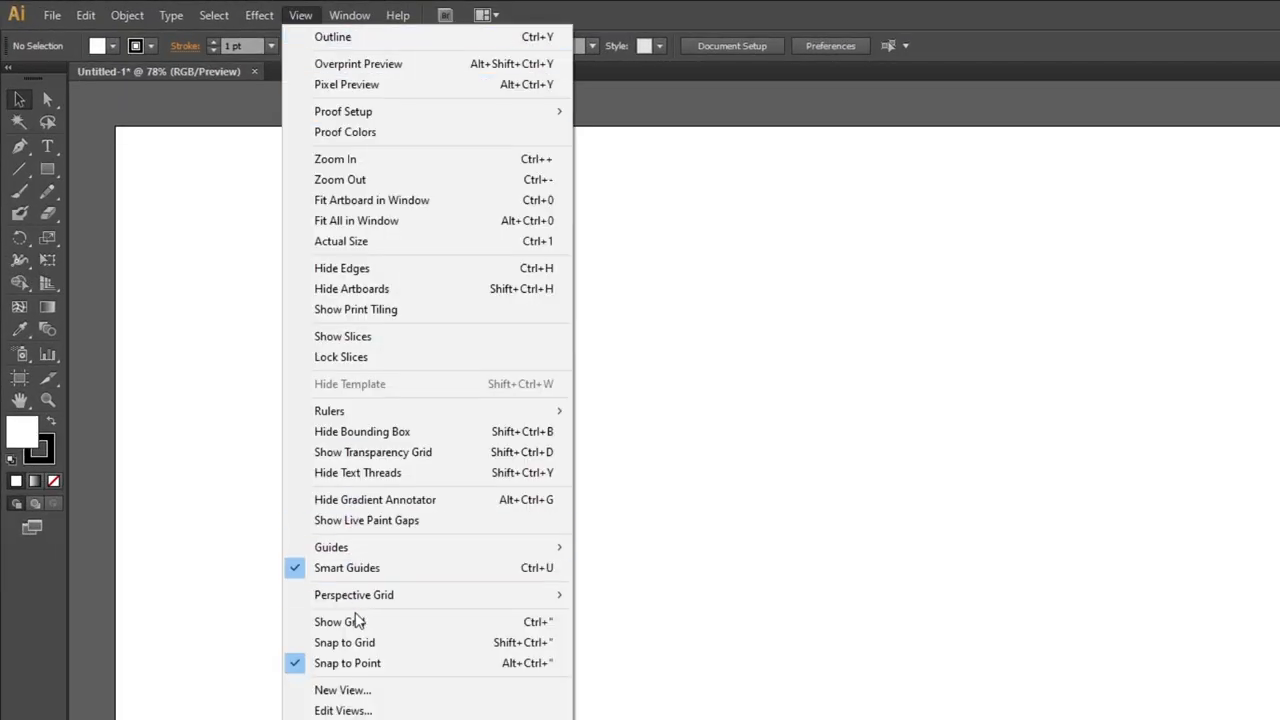
Turn on the background grid so it covers the blank artboard.
{"action": "left_click", "coordinate": [340, 620]}
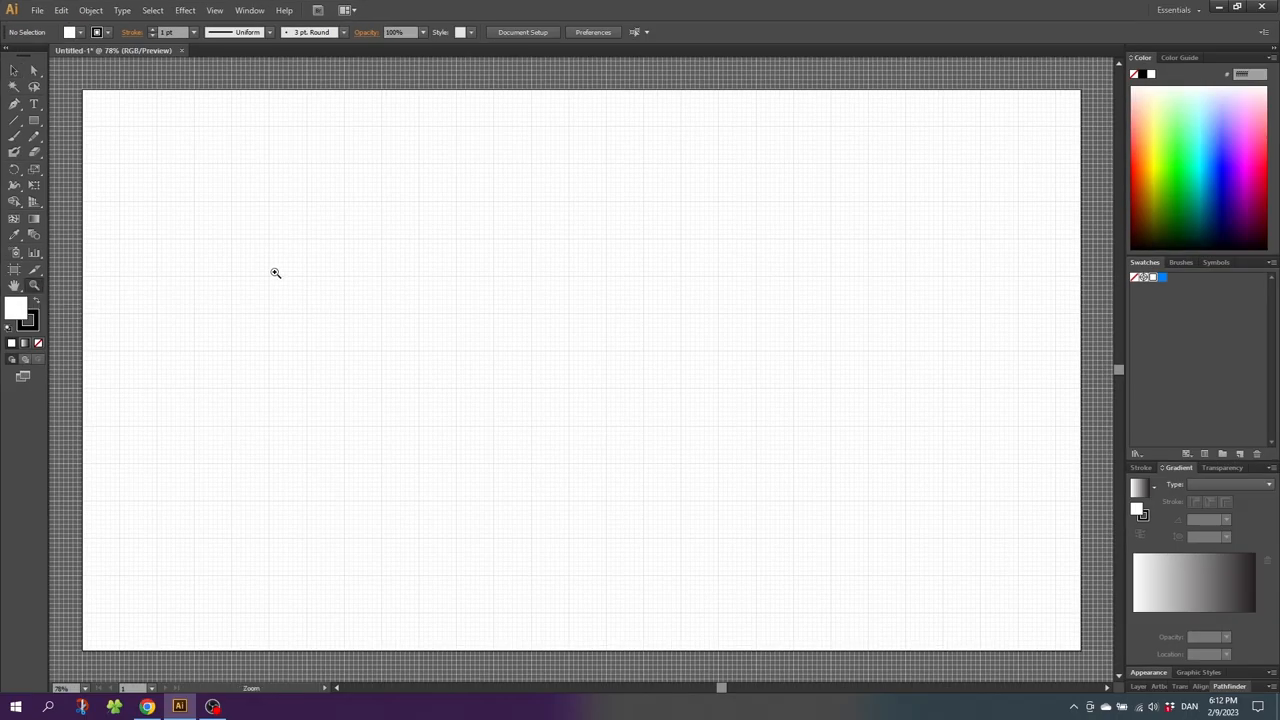
Draw the rune skeleton lines: a vertical, two crossing diagonals, and the closing bottom diagonal.
{"action": "left_click", "coordinate": [276, 272]}
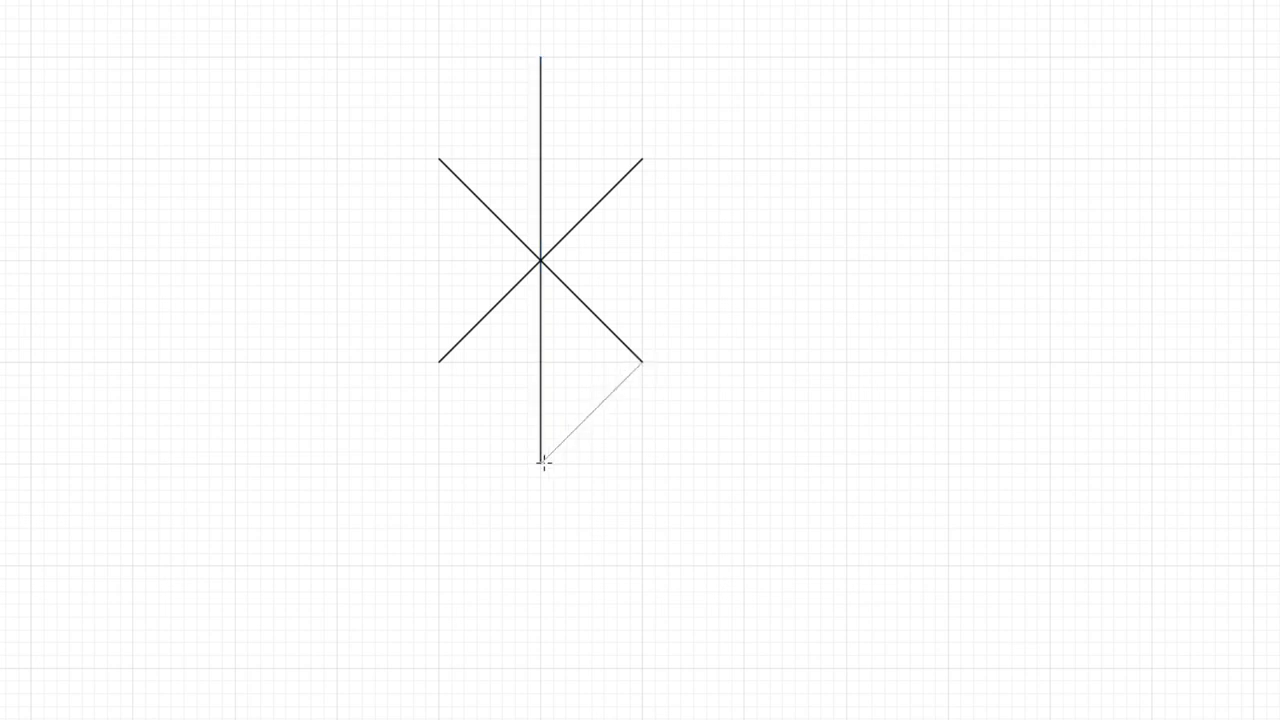
{"action": "left_click", "coordinate": [540, 462]}
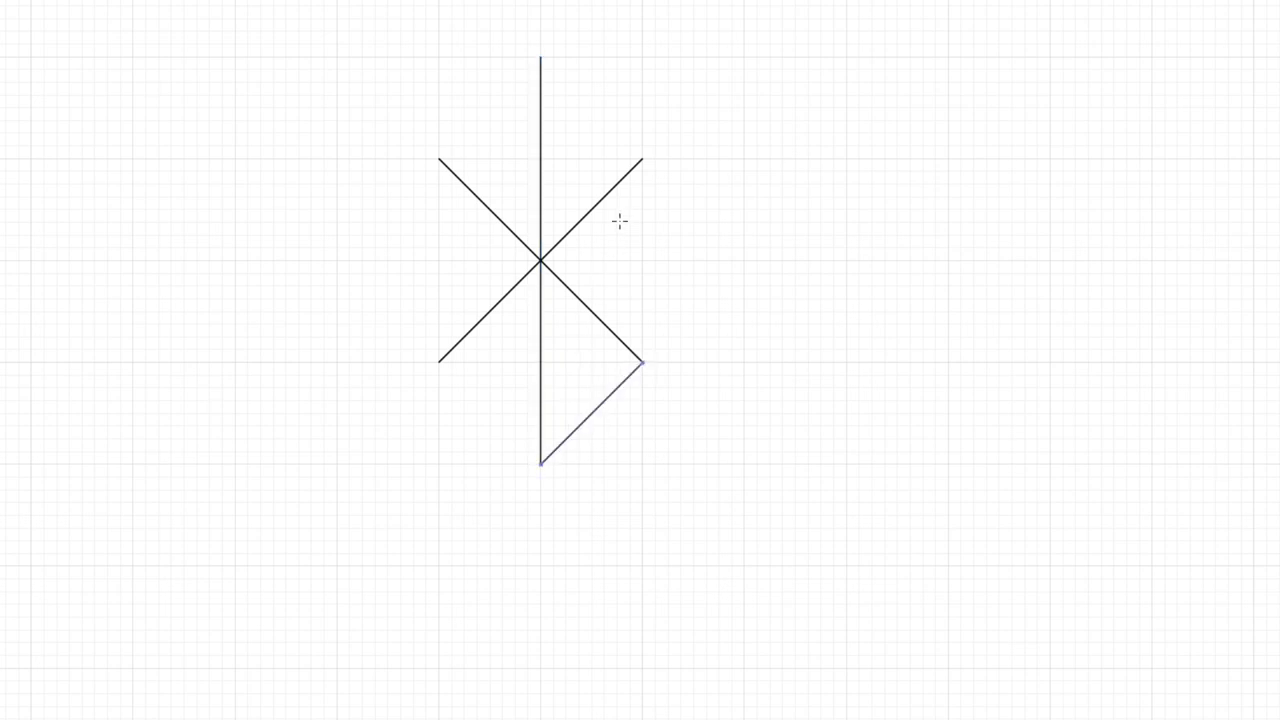
{"action": "mouse_move", "coordinate": [636, 156]}
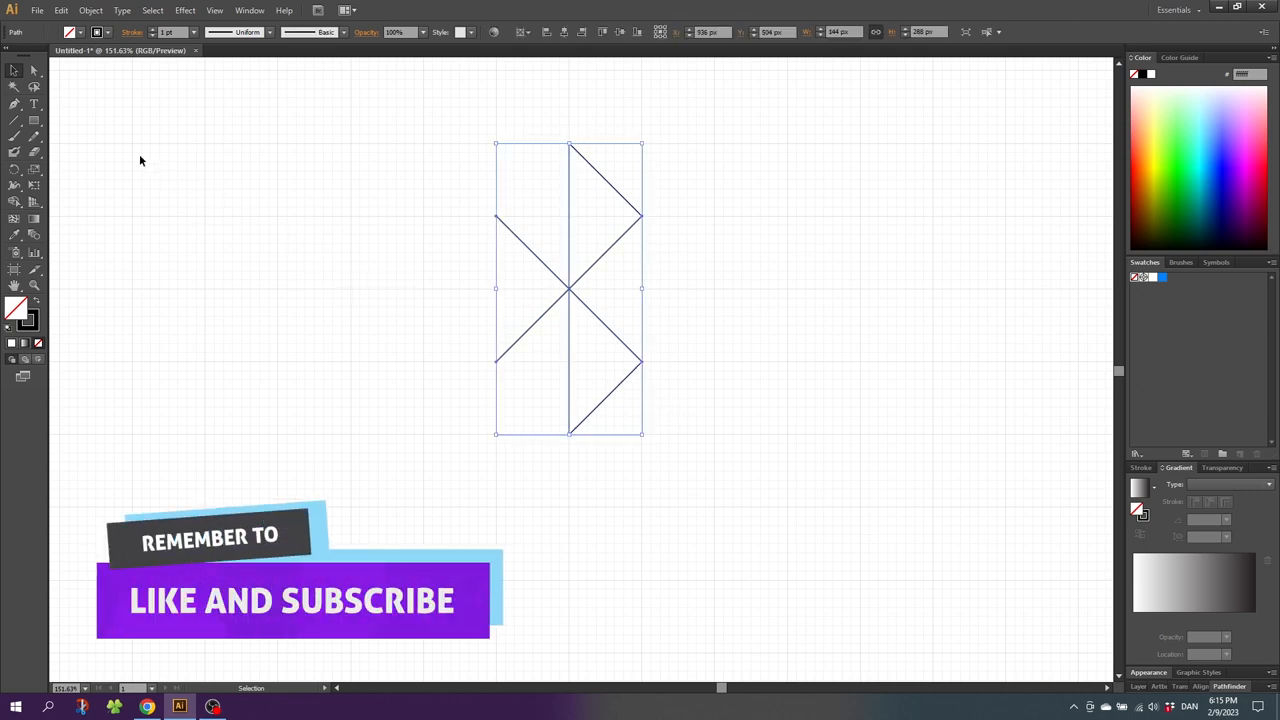
Trim the stray diagonal and add the upper triangle lines to form the Bluetooth rune.
{"action": "key", "text": "Tab"}
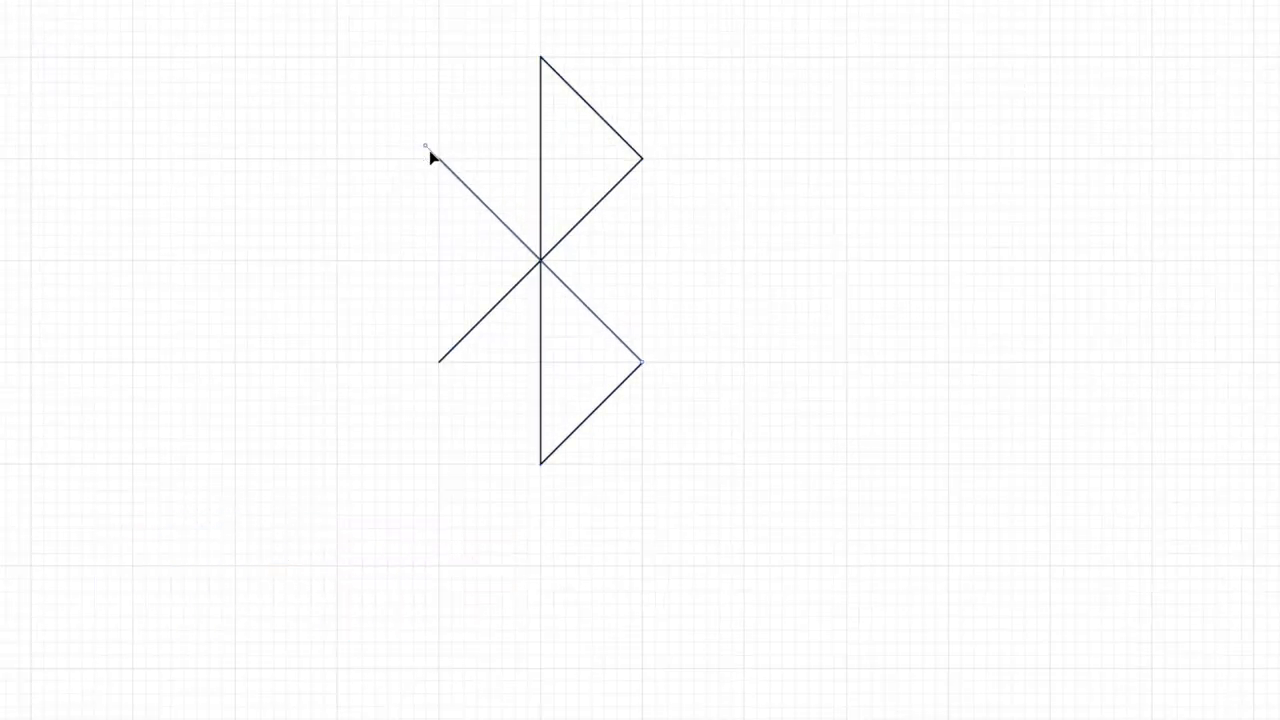
{"action": "left_click", "coordinate": [416, 136]}
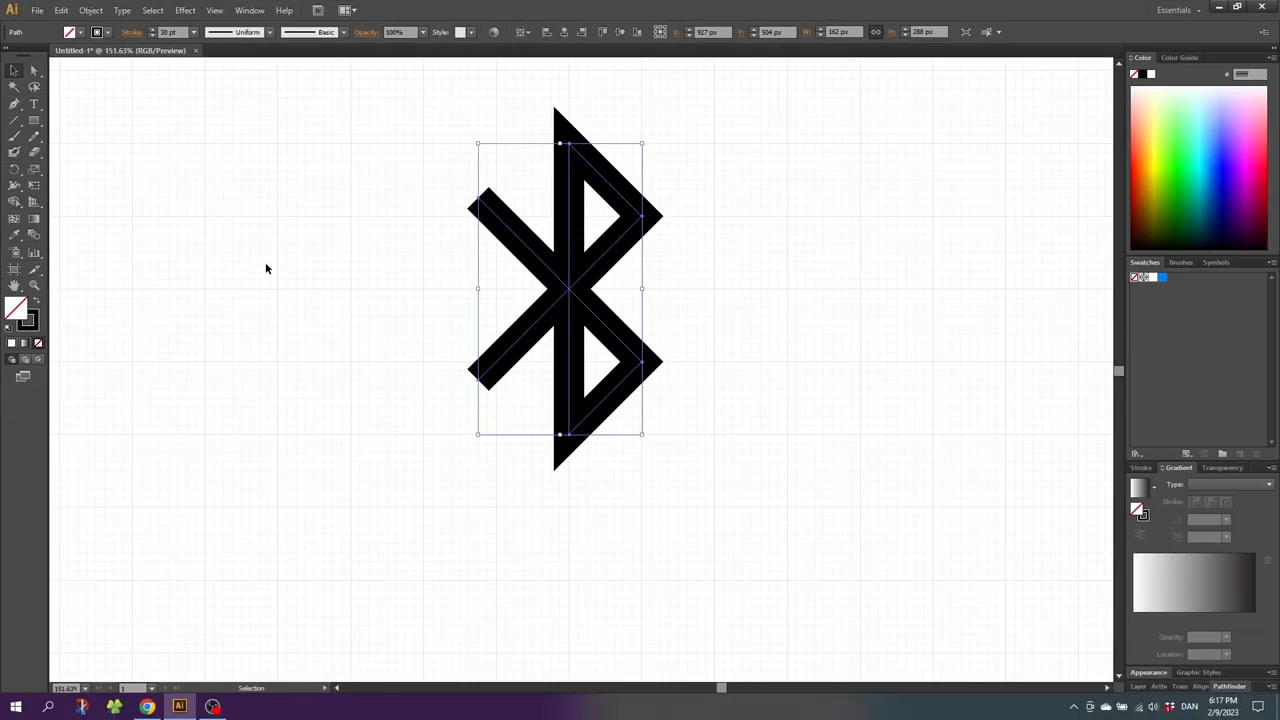
{"action": "mouse_move", "coordinate": [296, 264]}
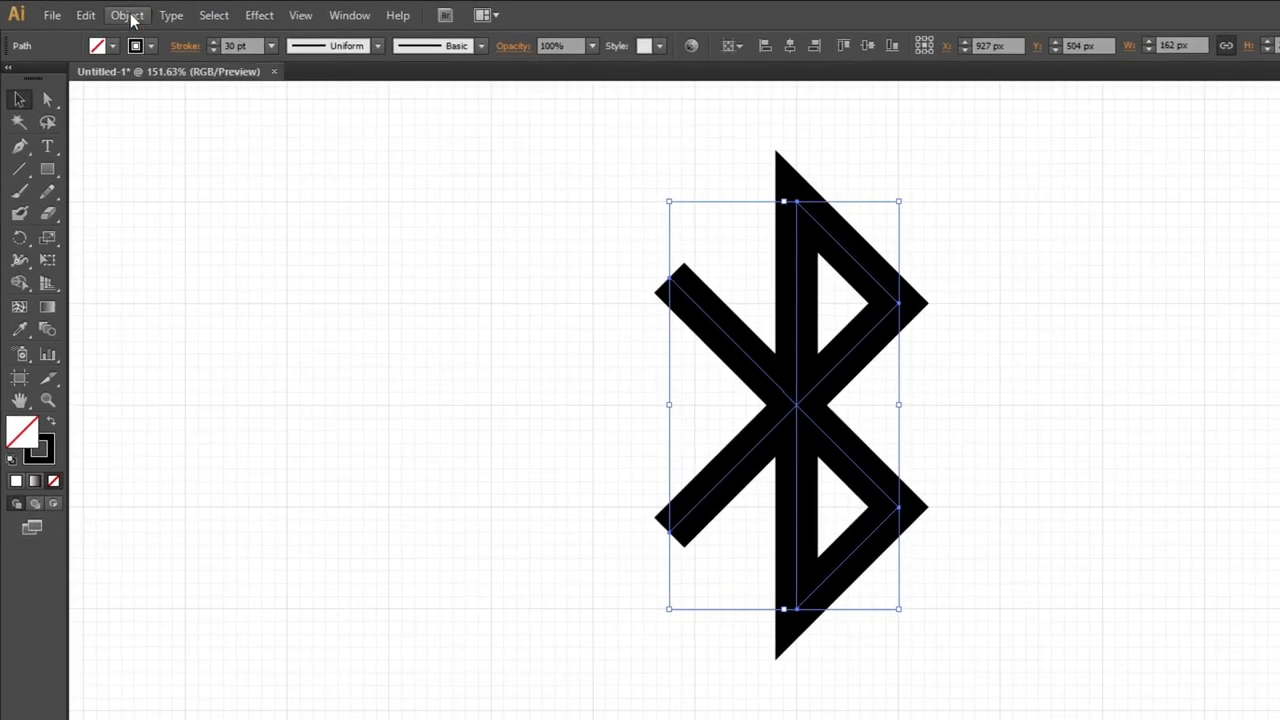
Expand the rune's stroke into solid filled outlines, keeping Fill and Stroke checked.
{"action": "left_click", "coordinate": [128, 16]}
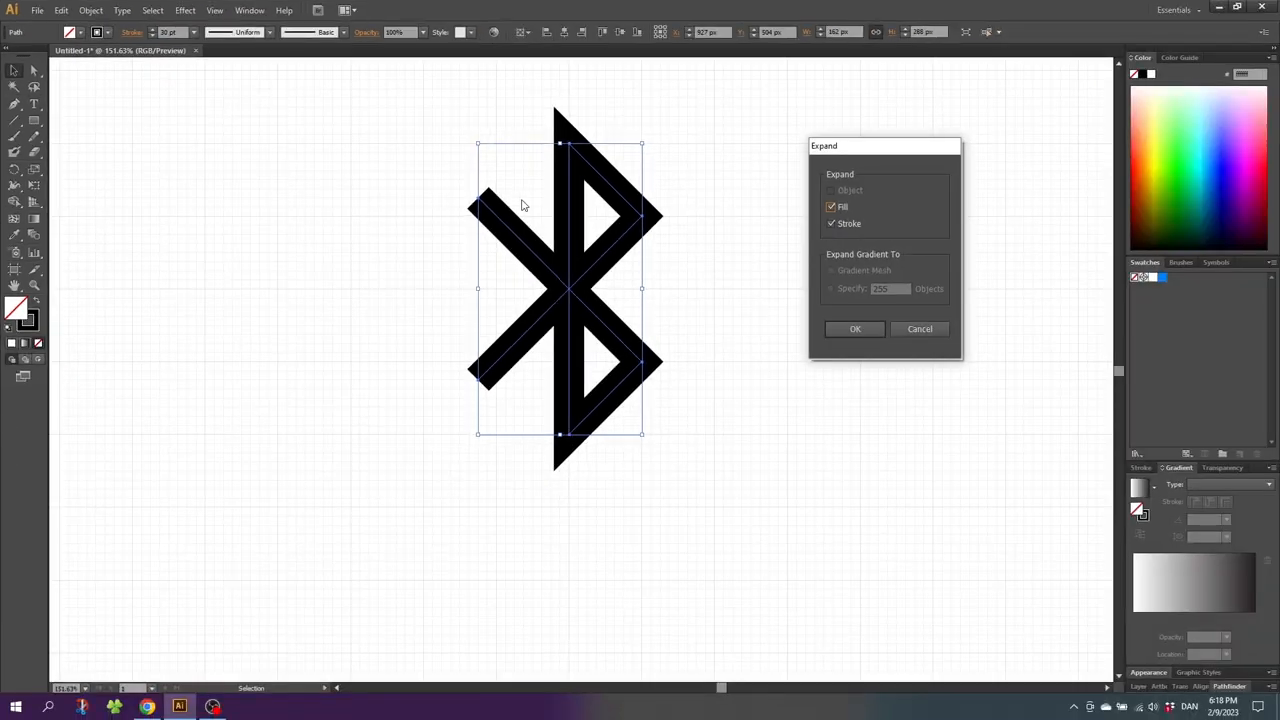
{"action": "mouse_move", "coordinate": [828, 244]}
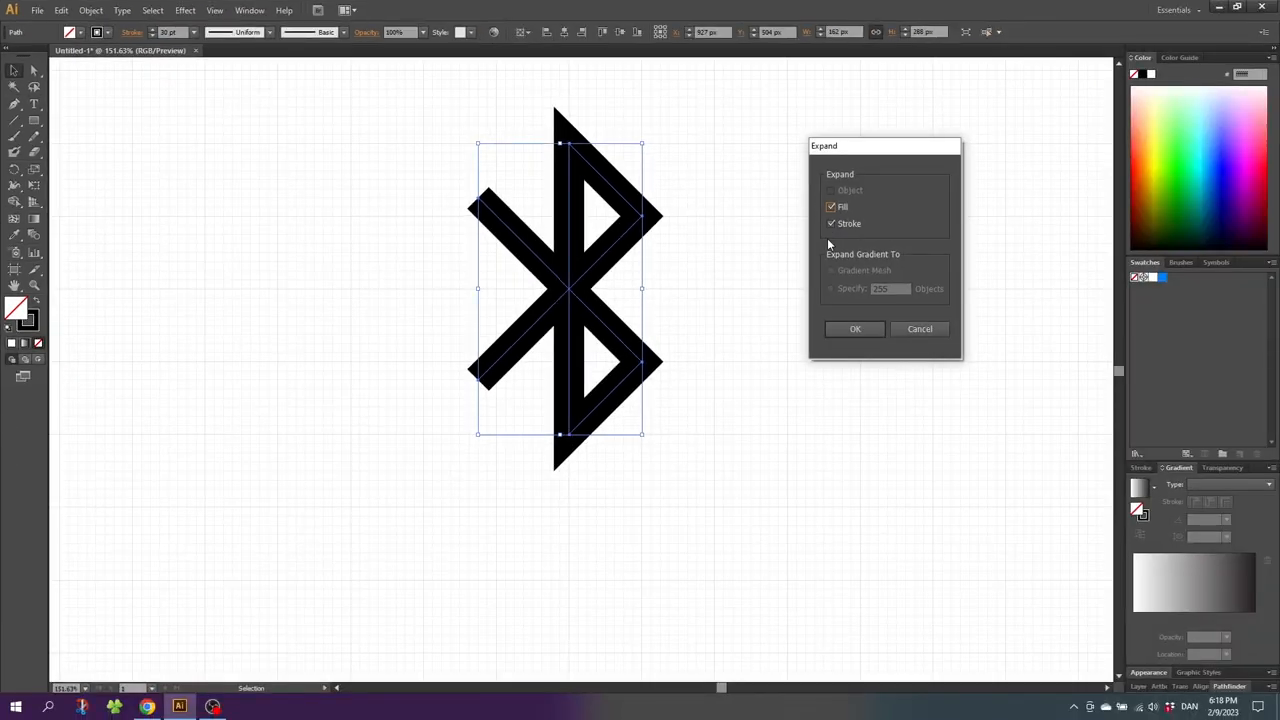
{"action": "left_click", "coordinate": [856, 328]}
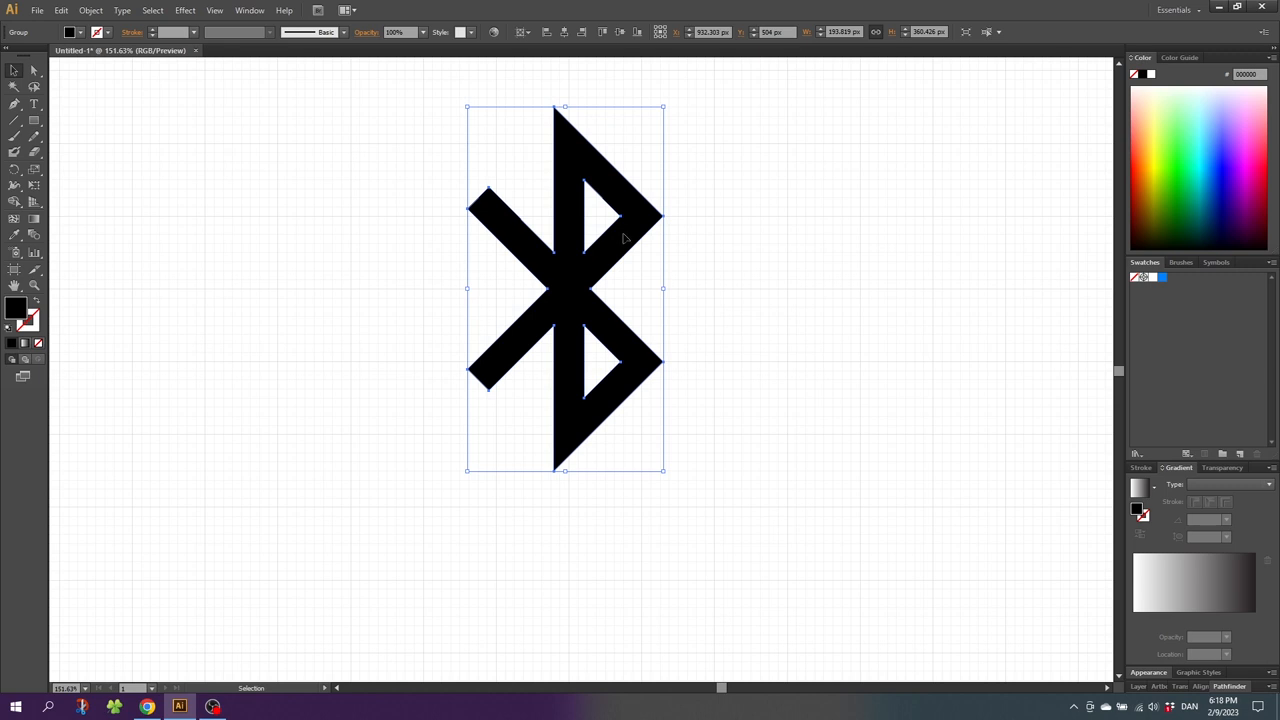
Switch to the Ellipse Tool and pan to free canvas left of the rune for the oval.
{"action": "left_click", "coordinate": [16, 120]}
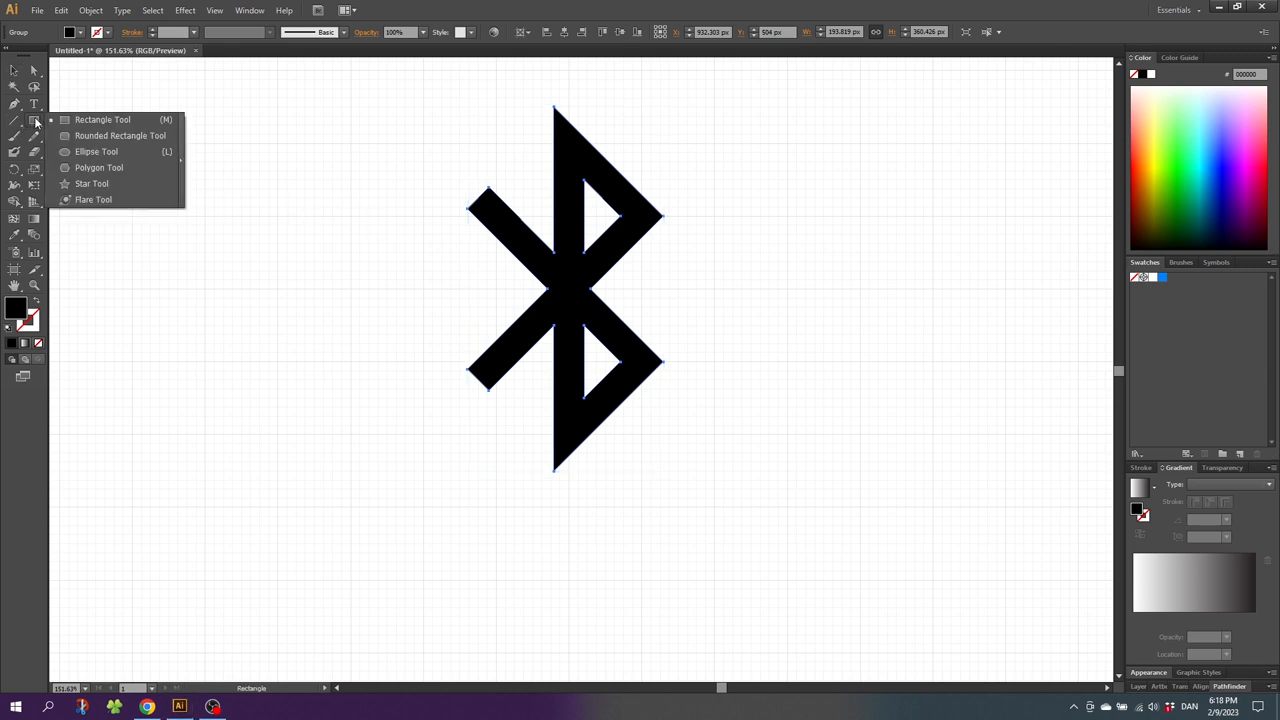
{"action": "left_click", "coordinate": [96, 152]}
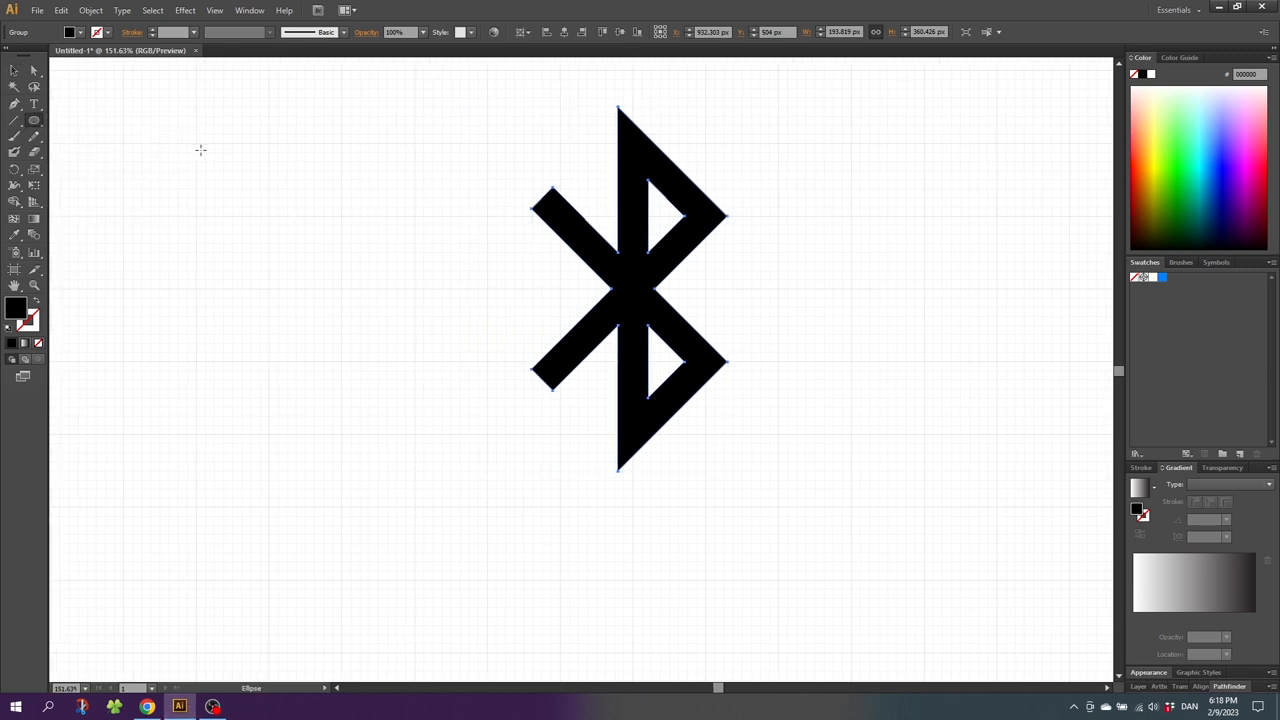
{"action": "left_click_drag", "start_coordinate": [630, 290], "coordinate": [820, 290]}
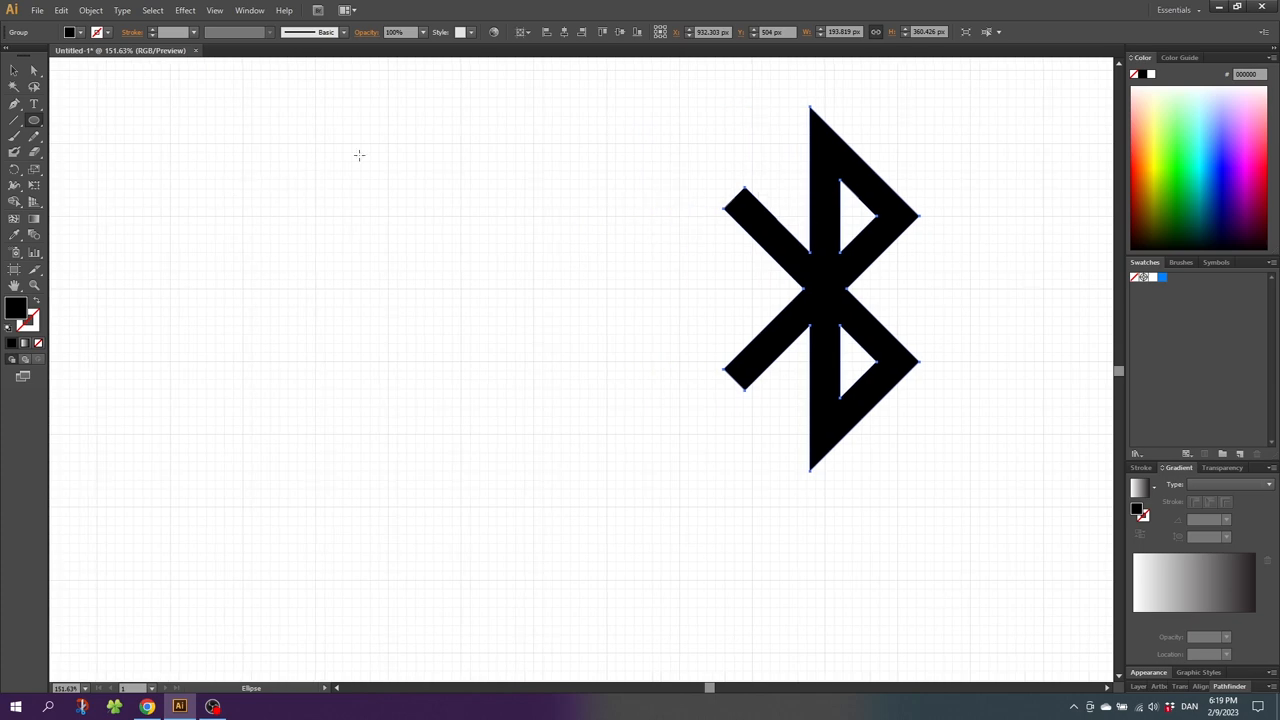
{"action": "left_click_drag", "start_coordinate": [310, 80], "coordinate": [376, 224]}
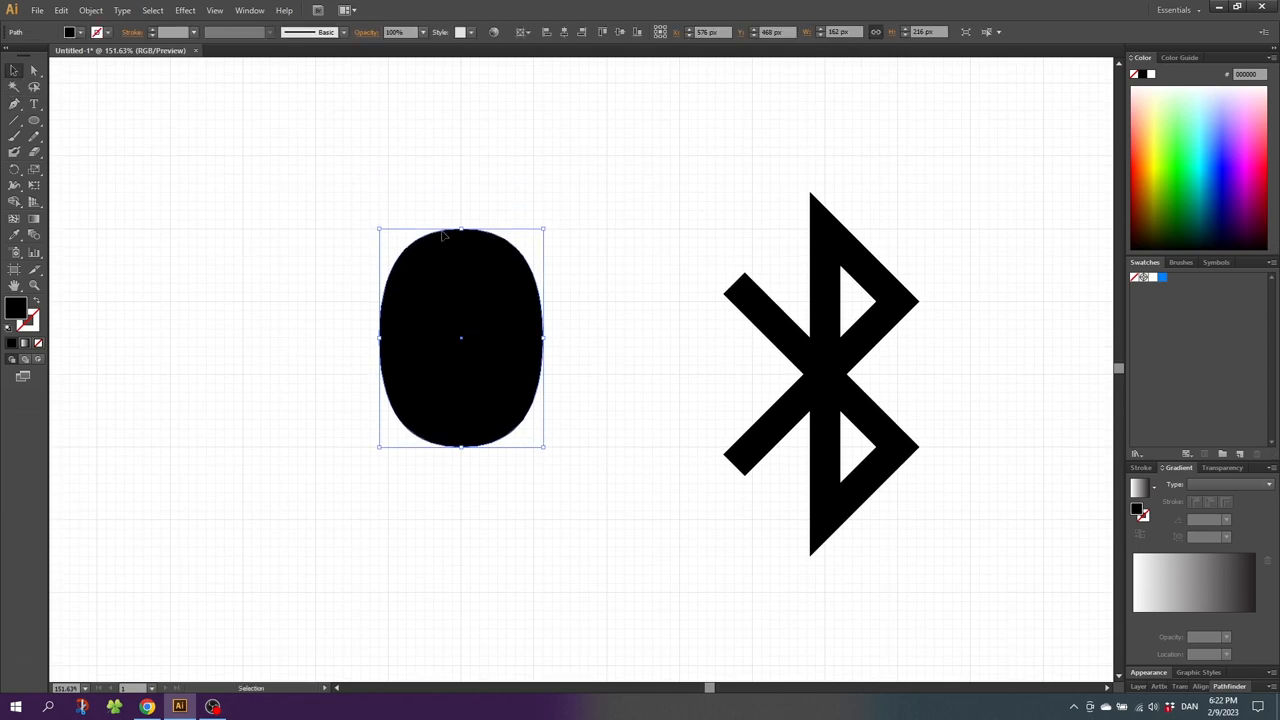
{"action": "mouse_move", "coordinate": [420, 160]}
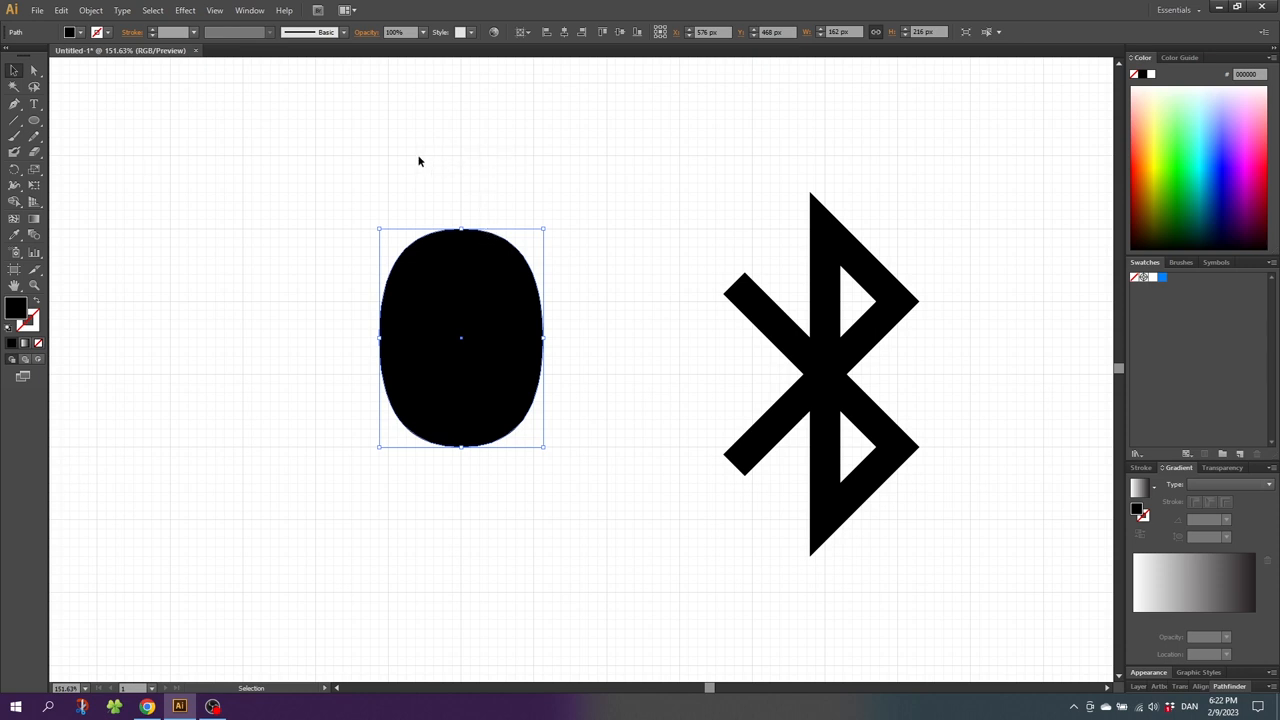
{"action": "mouse_move", "coordinate": [816, 160]}
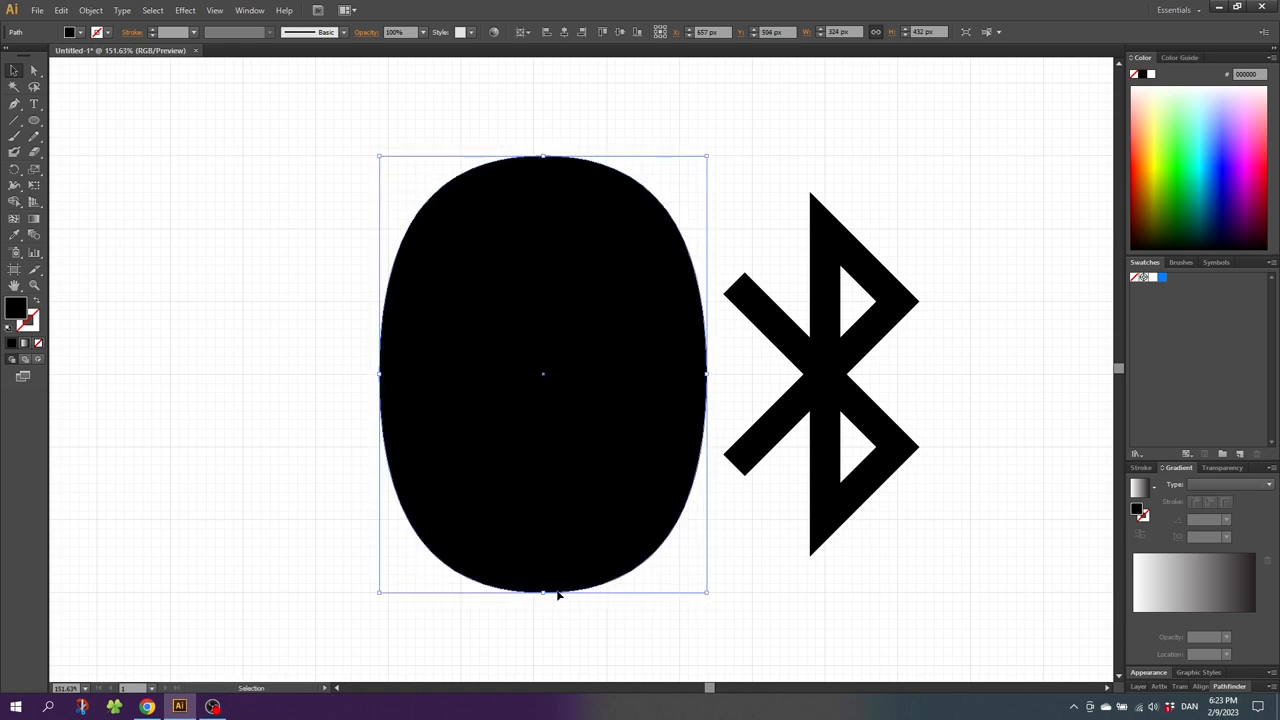
{"action": "mouse_move", "coordinate": [820, 550]}
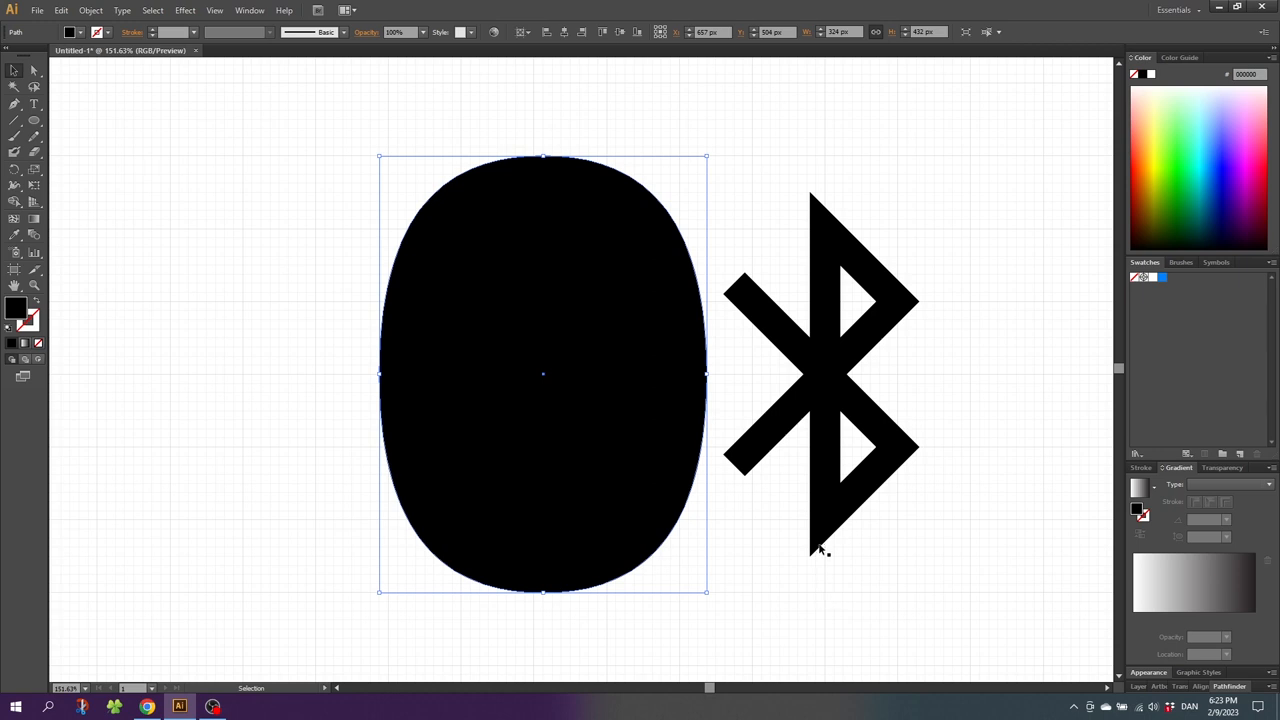
{"action": "mouse_move", "coordinate": [816, 592]}
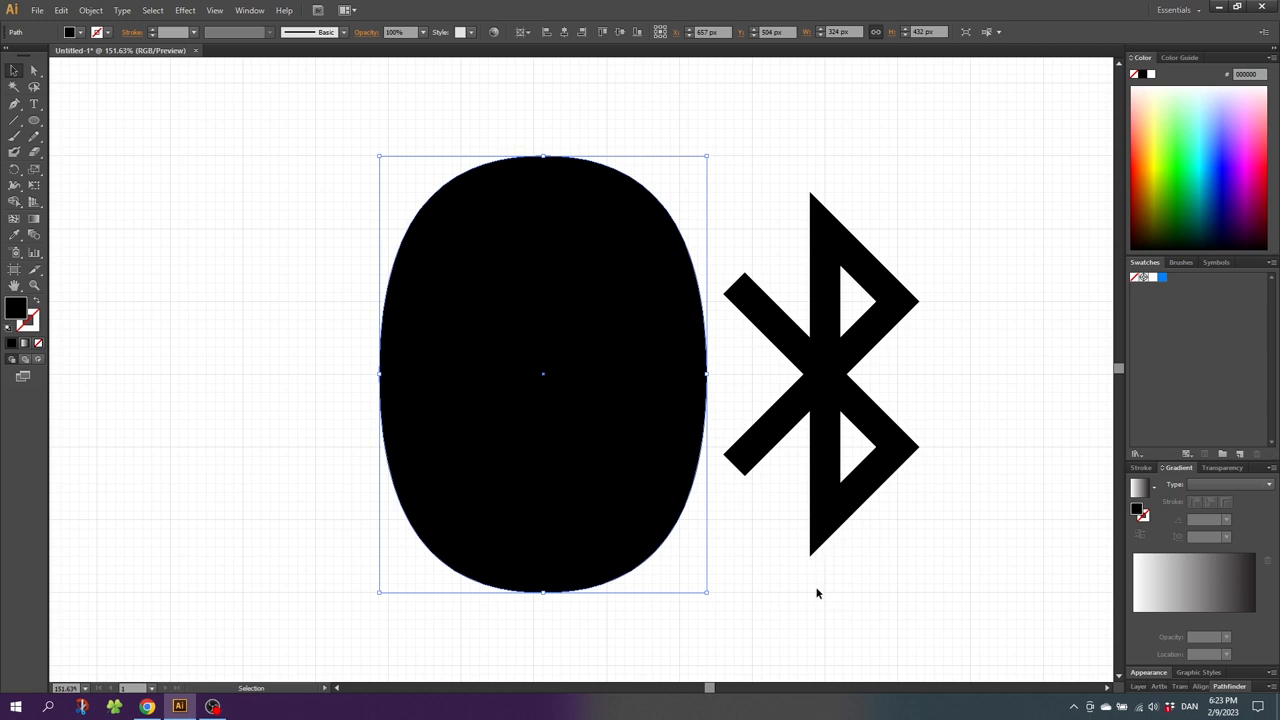
Fill the ellipse bright blue and arrange its stacking order behind the black rune.
{"action": "left_click", "coordinate": [1164, 278]}
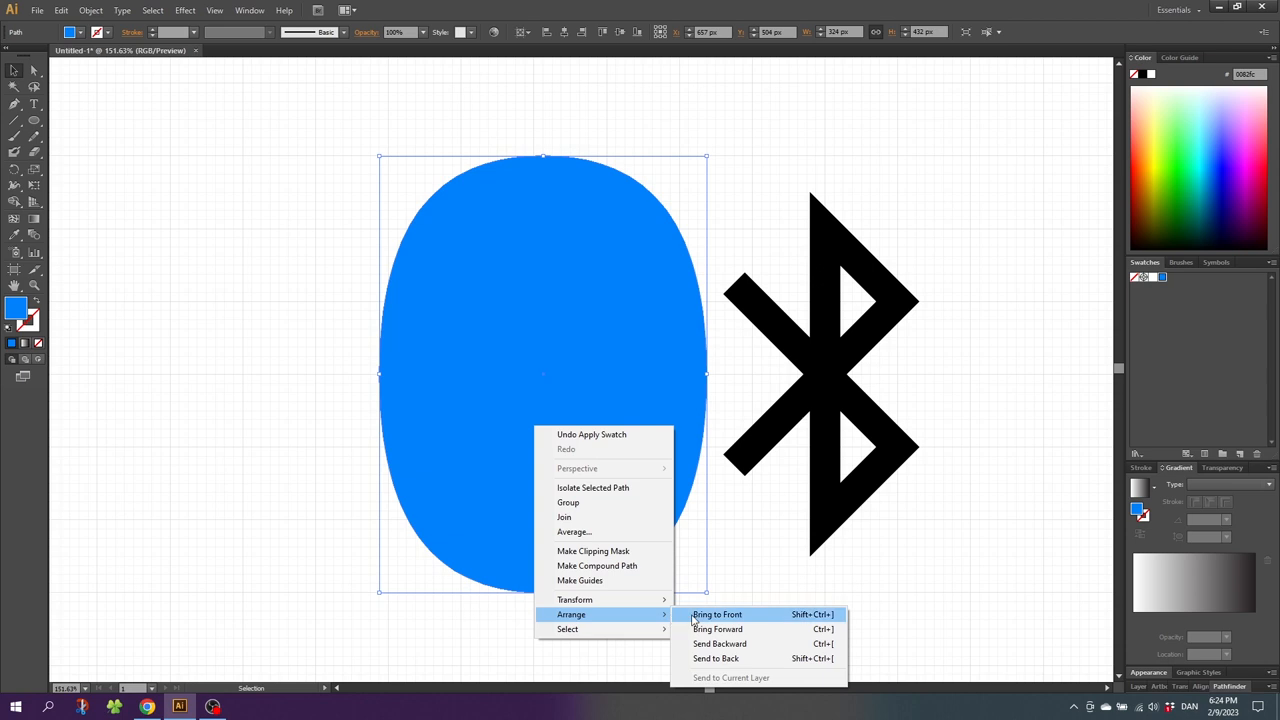
{"action": "left_click", "coordinate": [716, 614]}
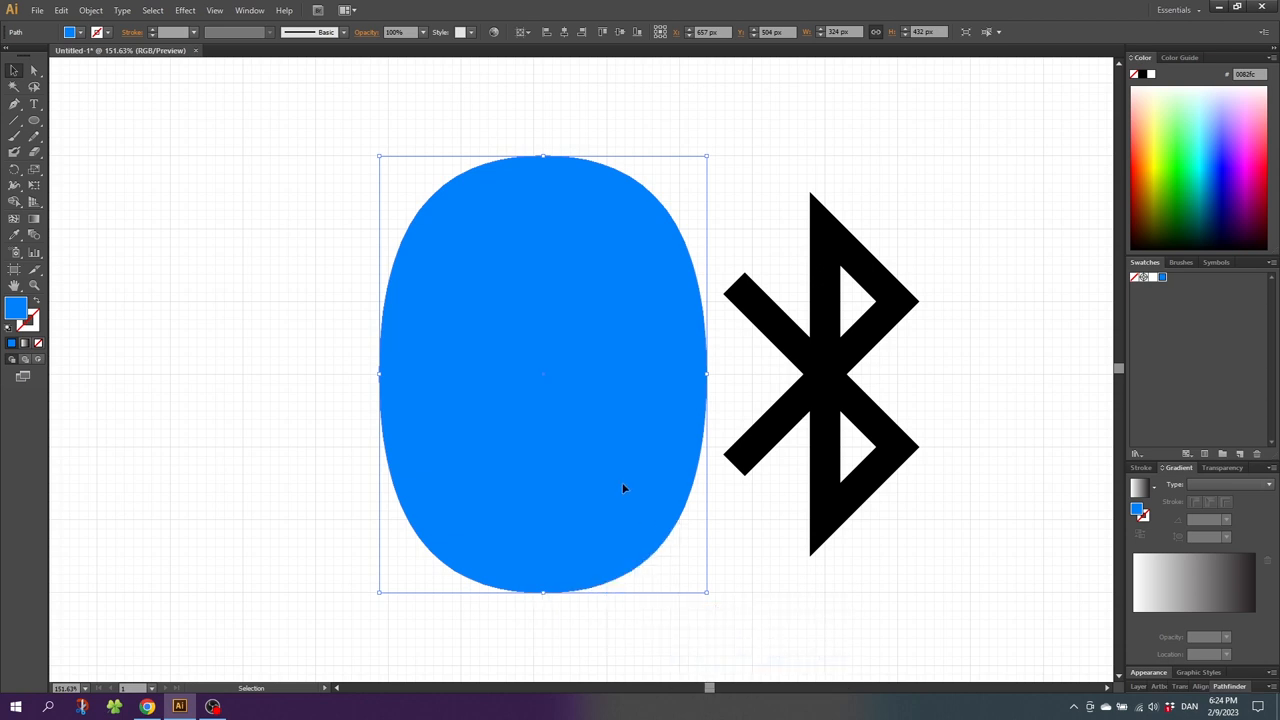
{"action": "mouse_move", "coordinate": [564, 348]}
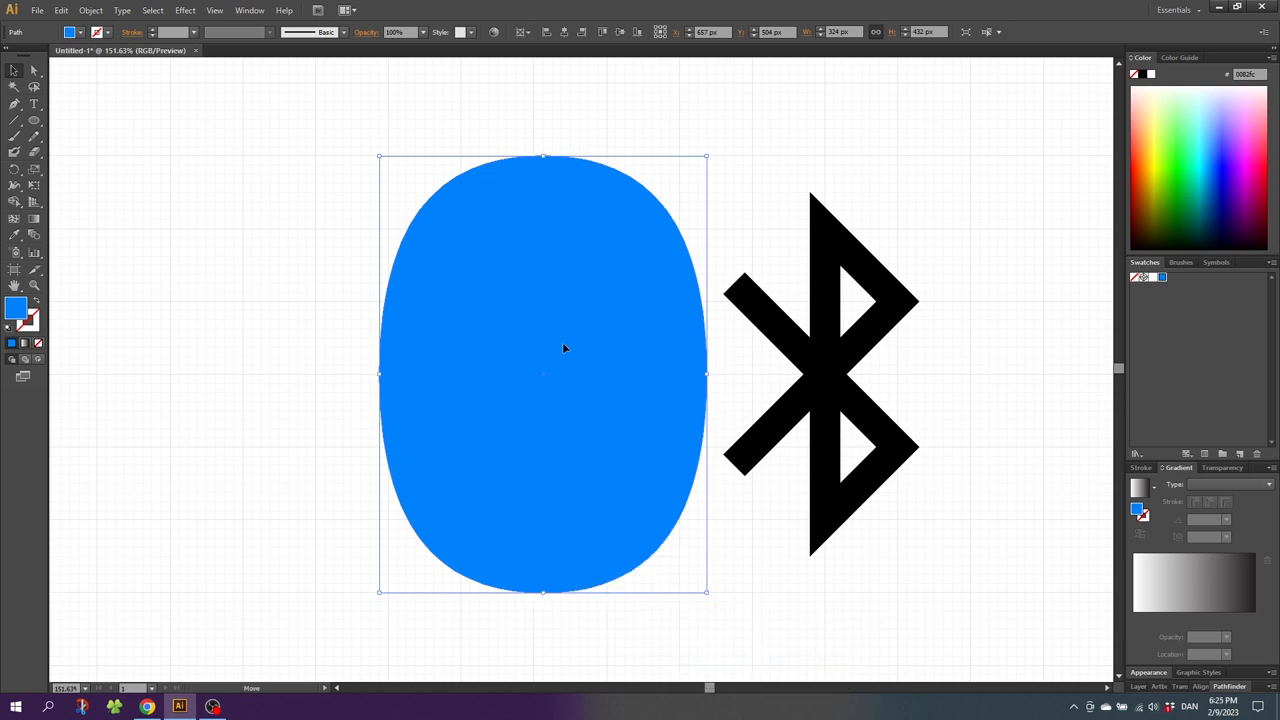